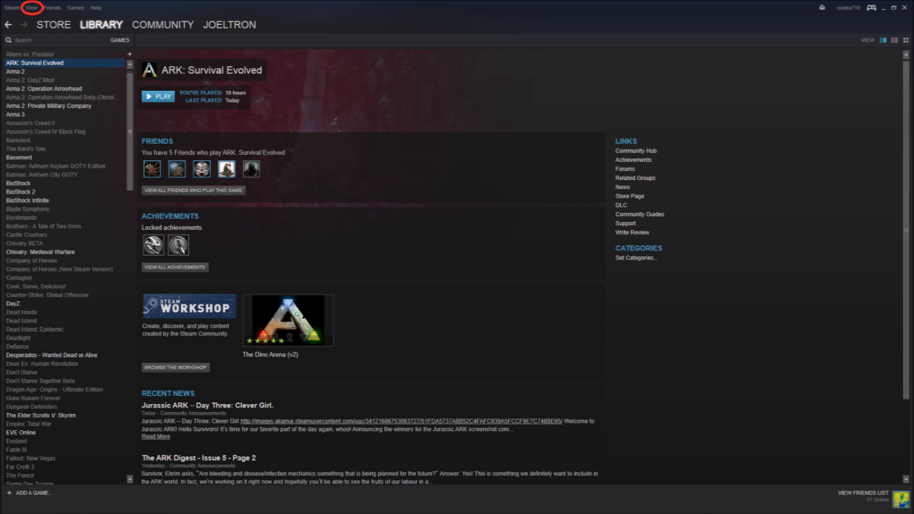
Open Steam's View menu to list views such as Friends, Players and Servers
left_click(31, 8)
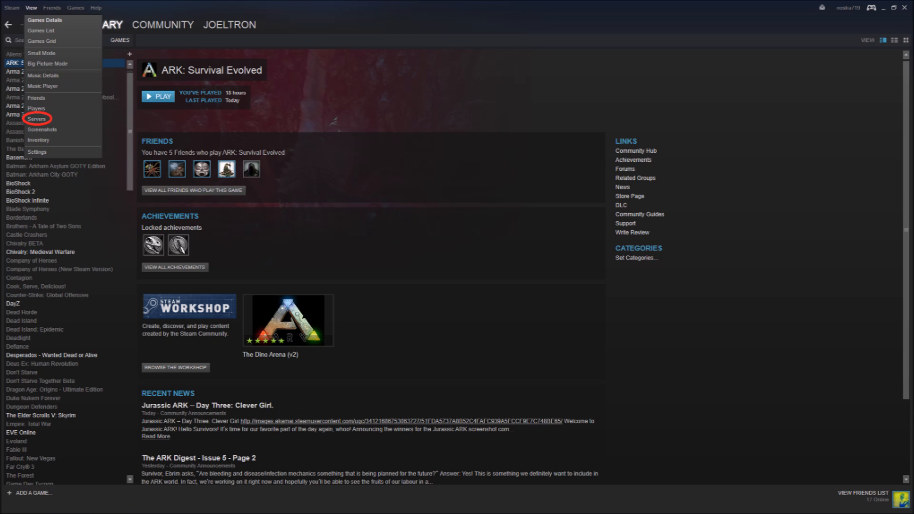
Open the Servers window on the Favorites tab and start the Add a Server dialog
left_click(36, 119)
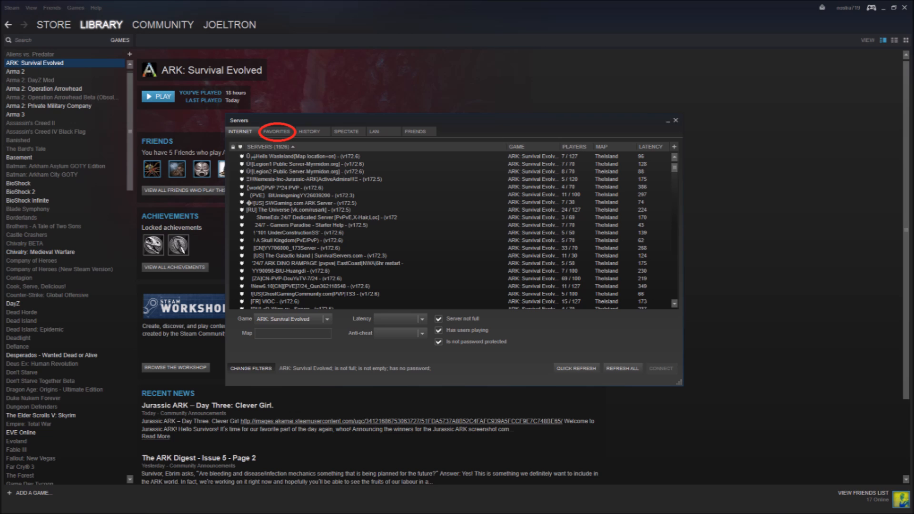
left_click(276, 131)
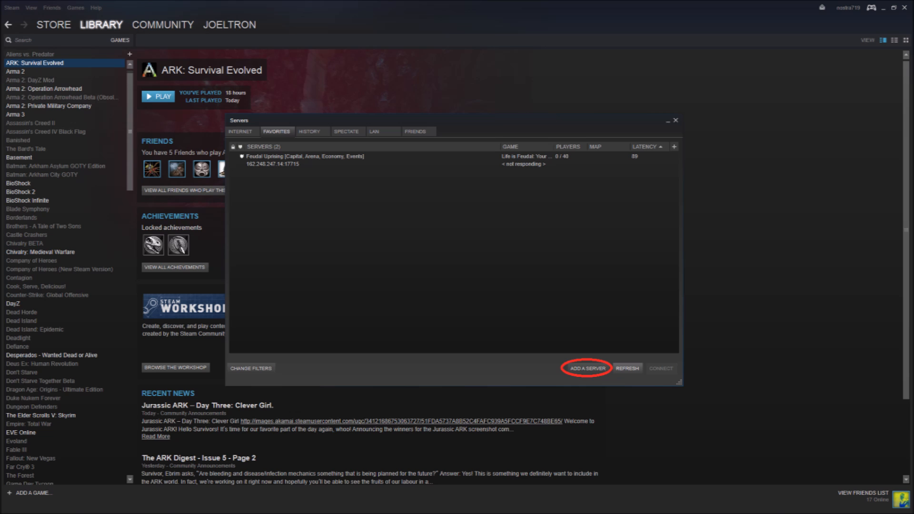
left_click(586, 368)
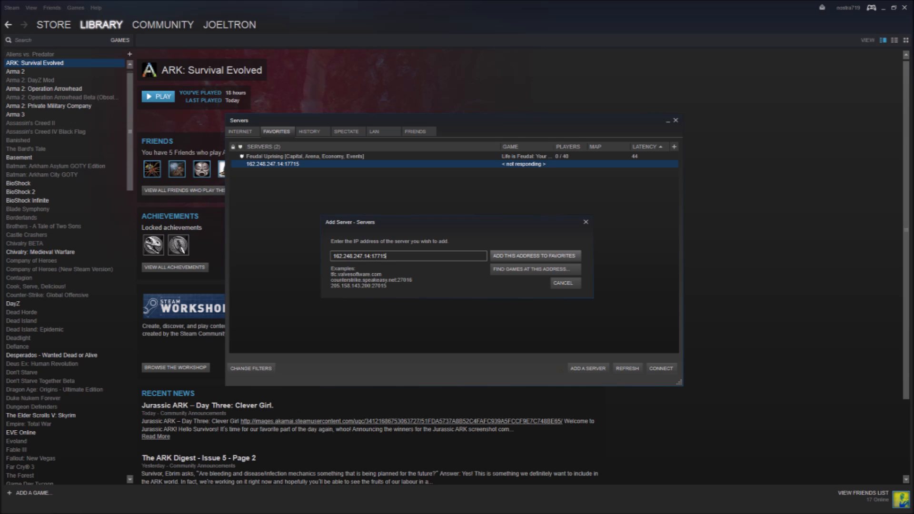